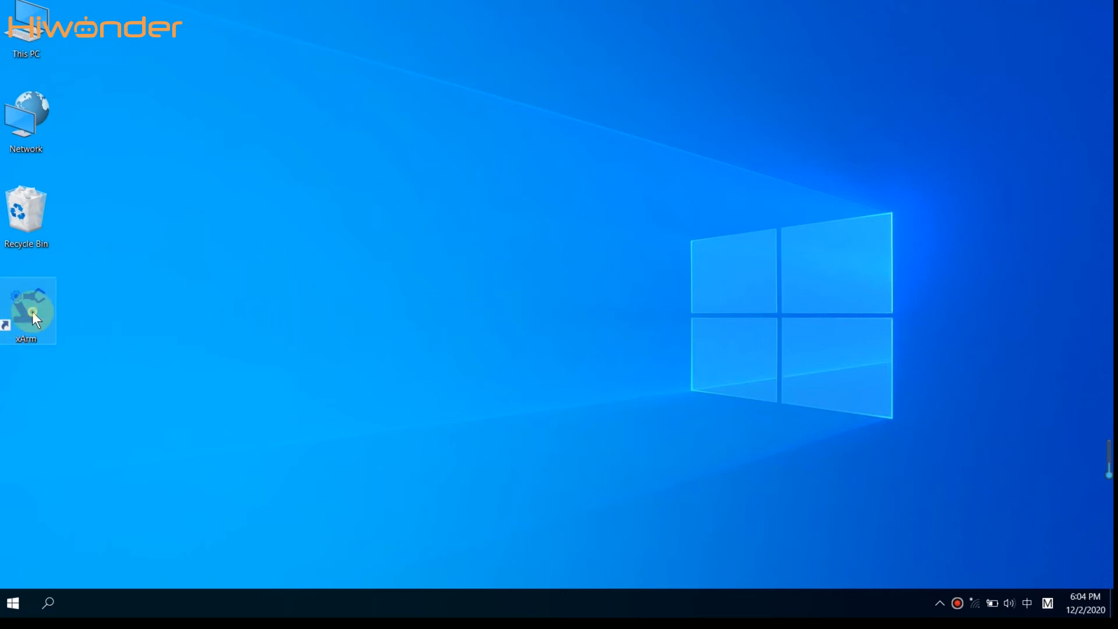
- Launch the xArm V2.8 control software from its desktop shortcut
double_click(25, 310)
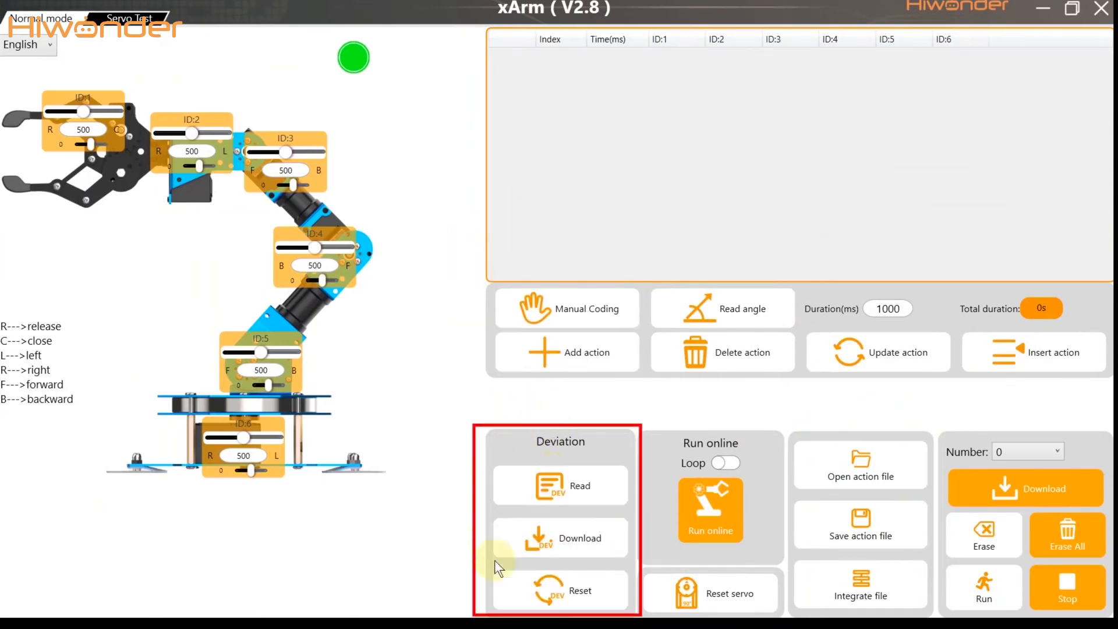
- Reset all servos to position 500 so the arm stands upright
click(709, 593)
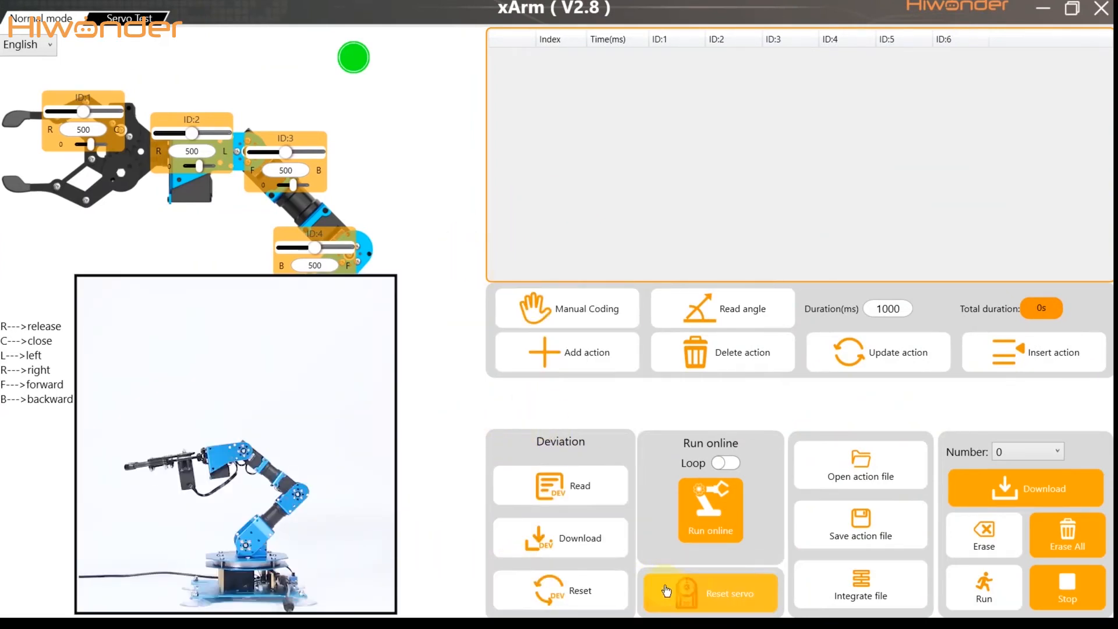
click(709, 593)
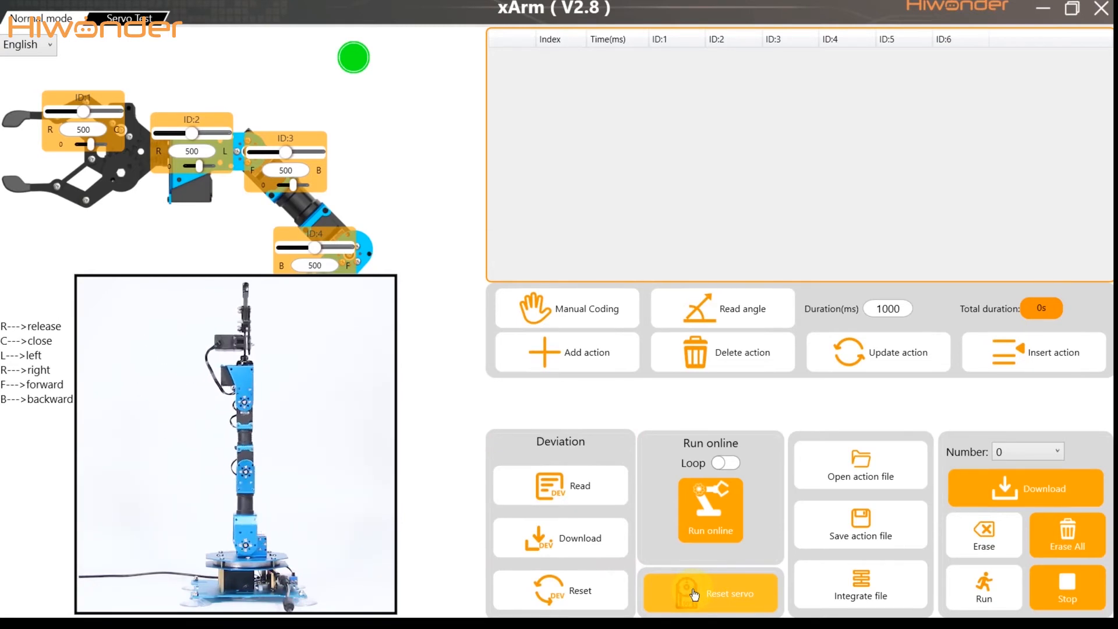
click(709, 593)
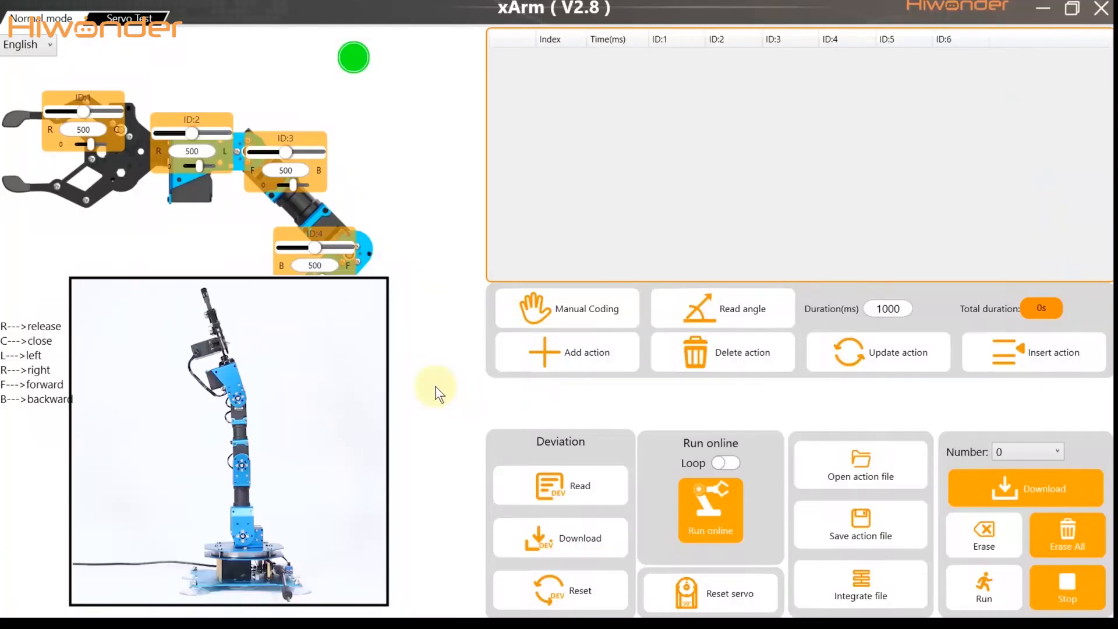
mouse_move(539, 467)
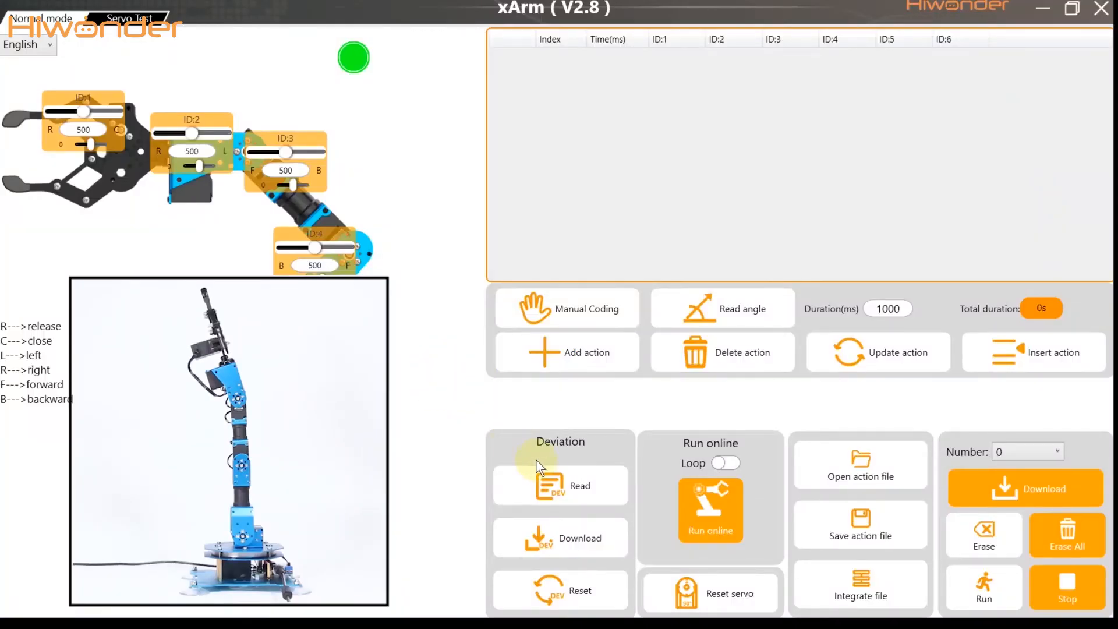
- Read the controller's servo deviations into the software and confirm the Read success message
click(579, 486)
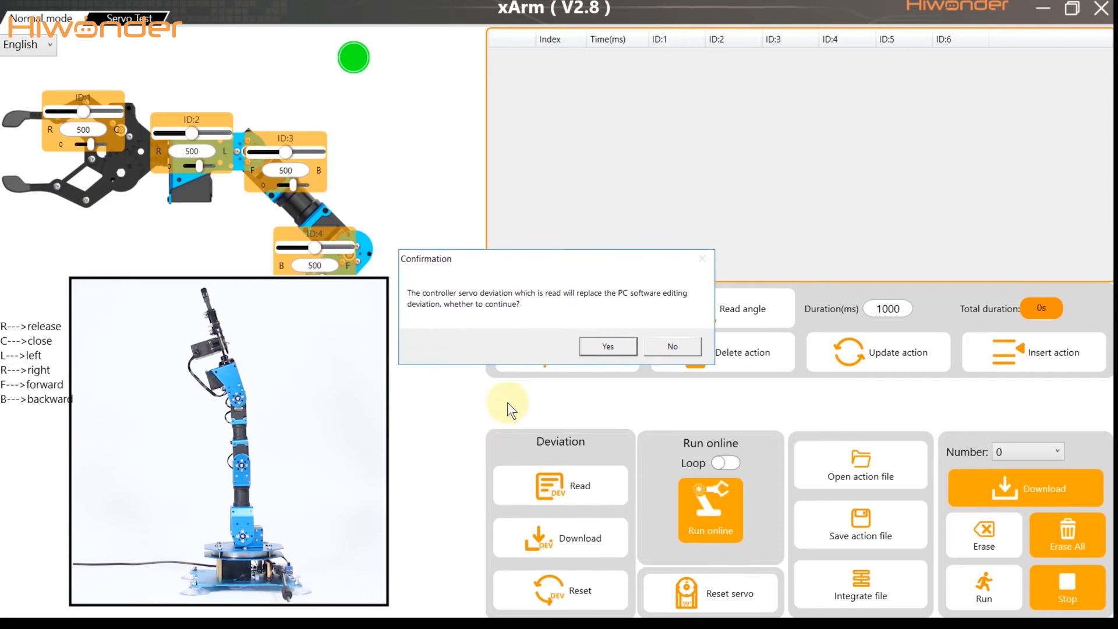
mouse_move(607, 346)
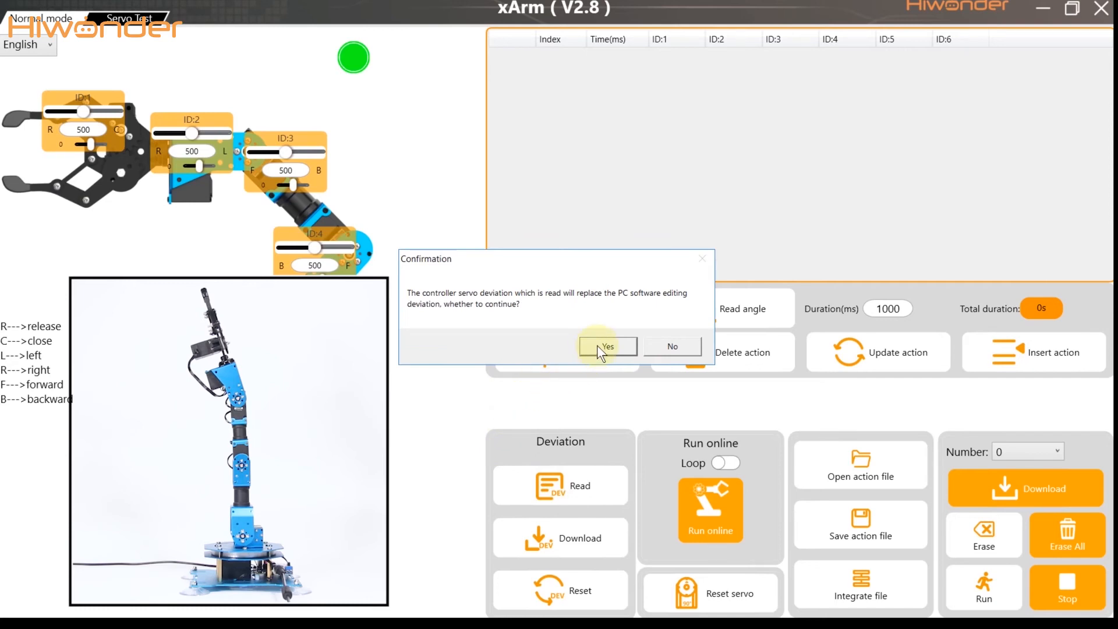
click(605, 347)
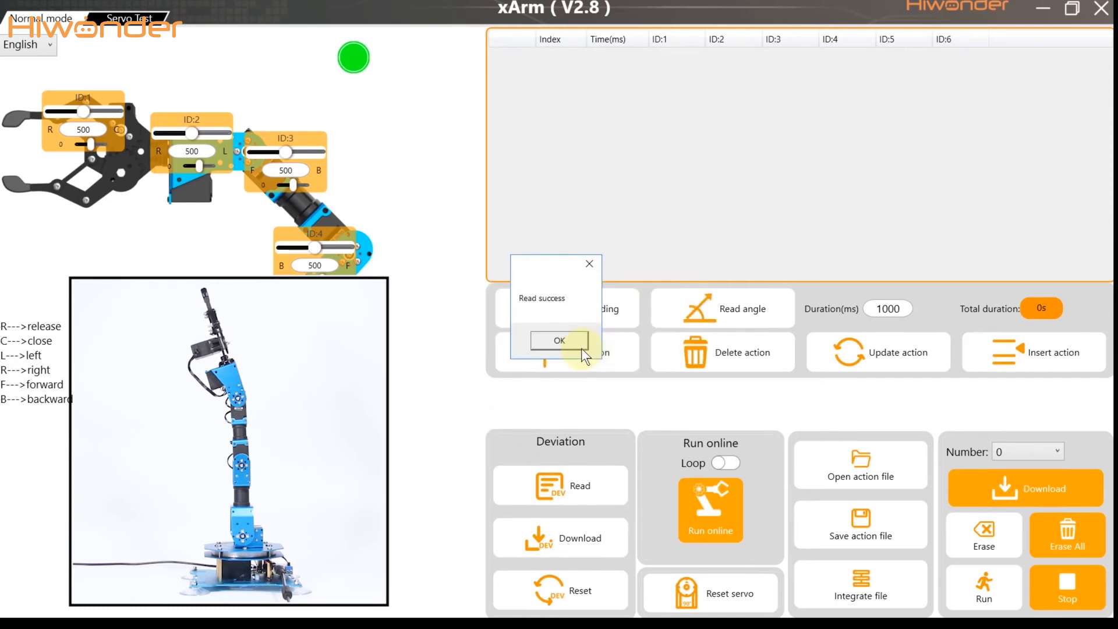
click(557, 340)
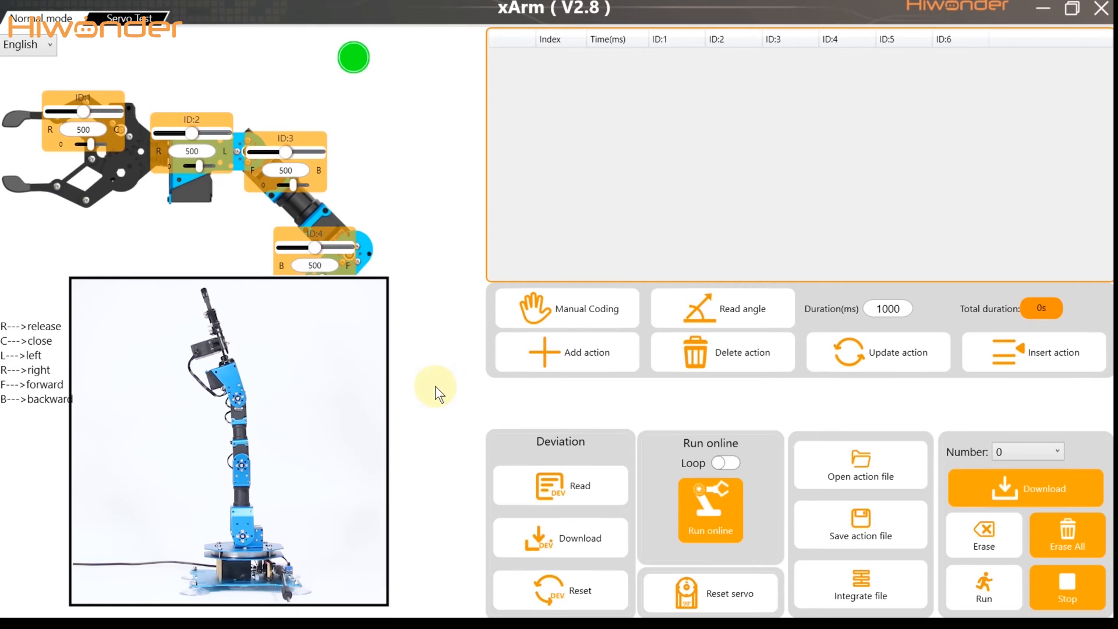
mouse_move(303, 203)
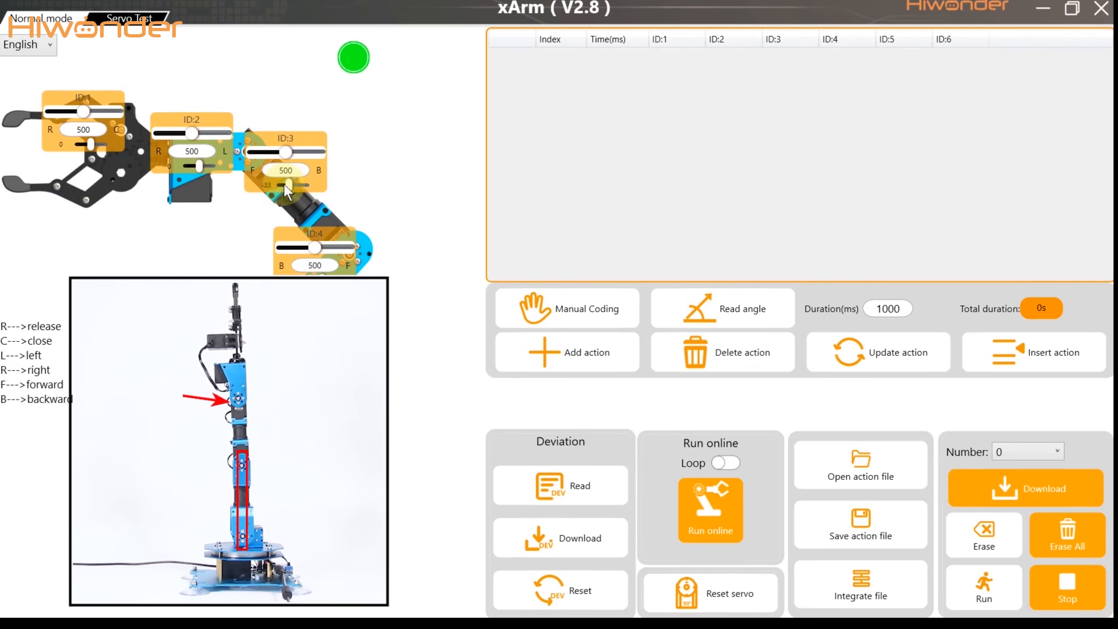
mouse_move(428, 275)
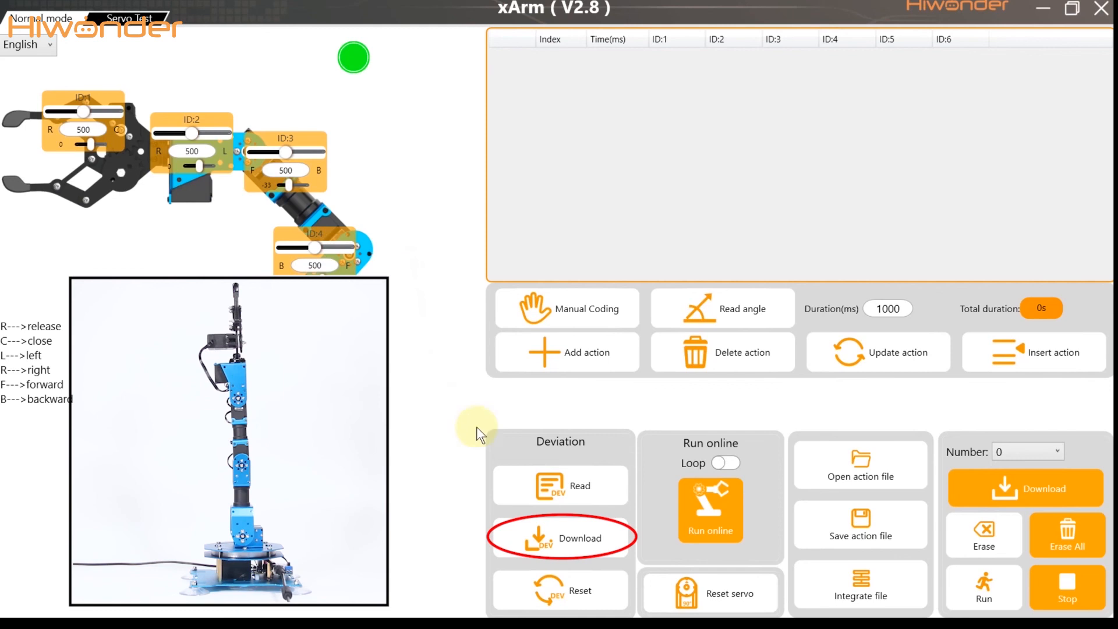
- Download the corrected deviations to the controller and confirm Operation success
click(560, 538)
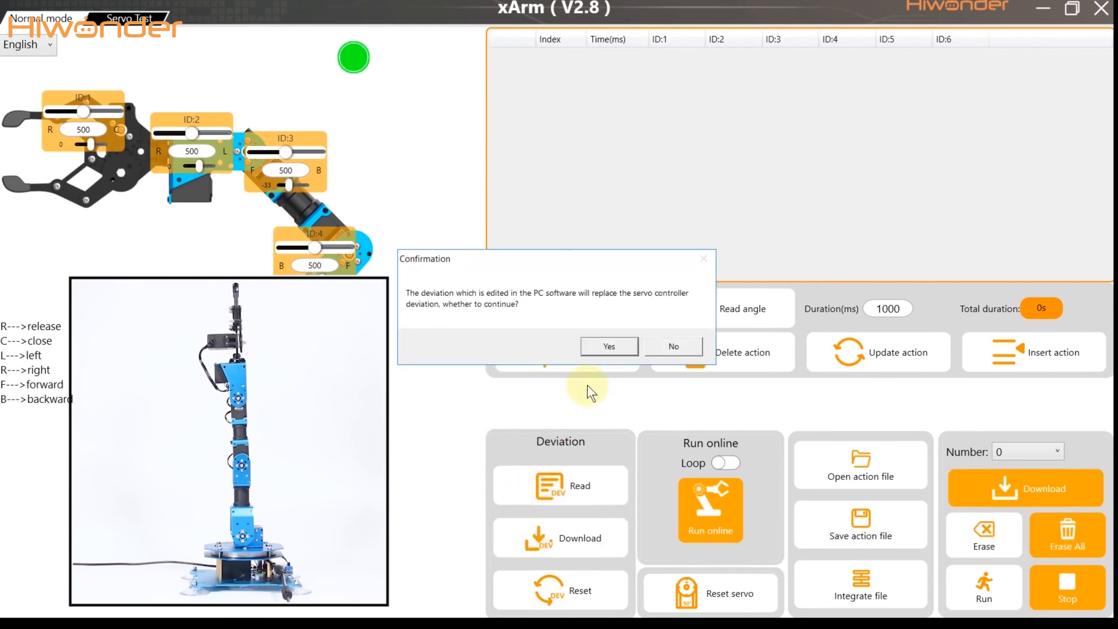
click(608, 346)
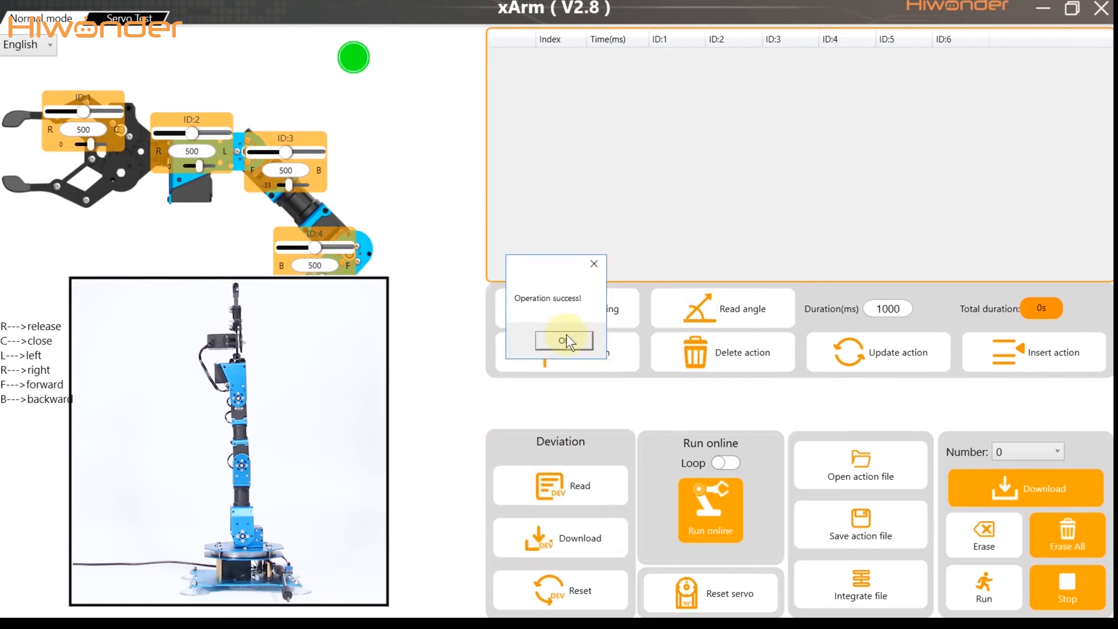
click(563, 340)
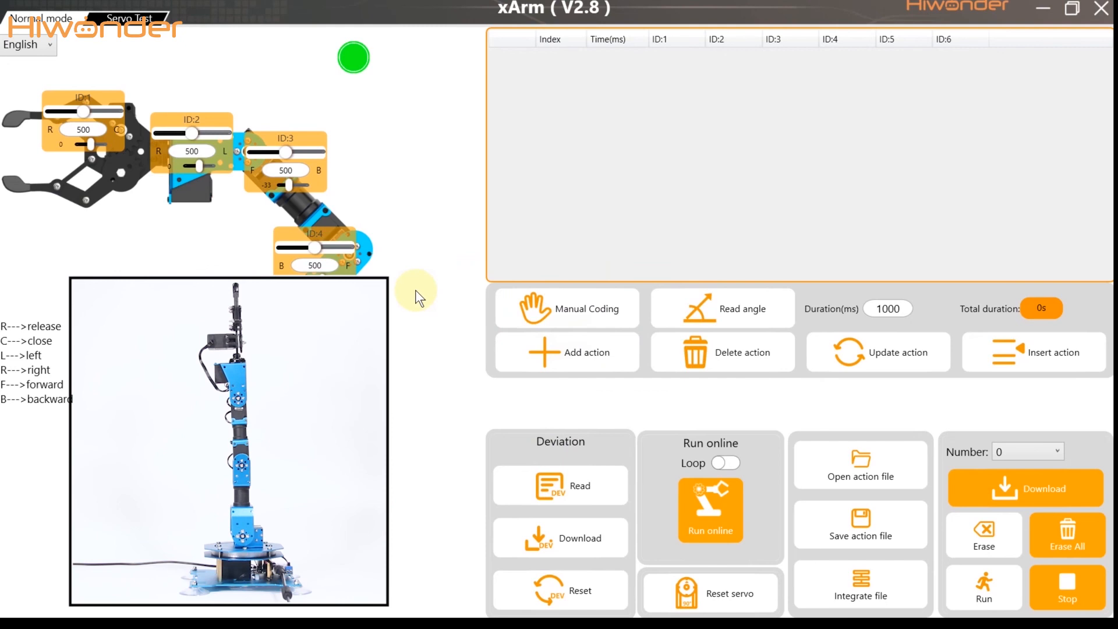